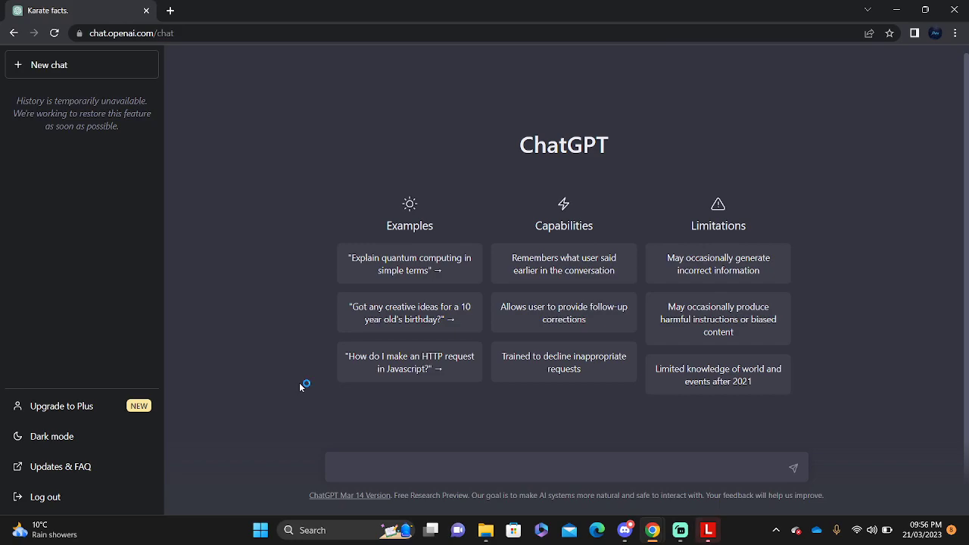
pyautogui.moveTo(302, 401)
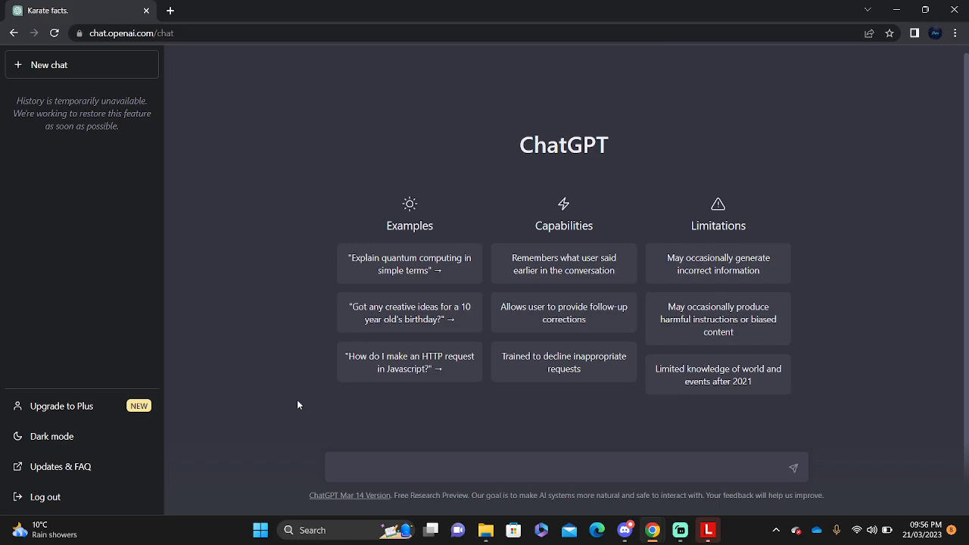
pyautogui.moveTo(321, 431)
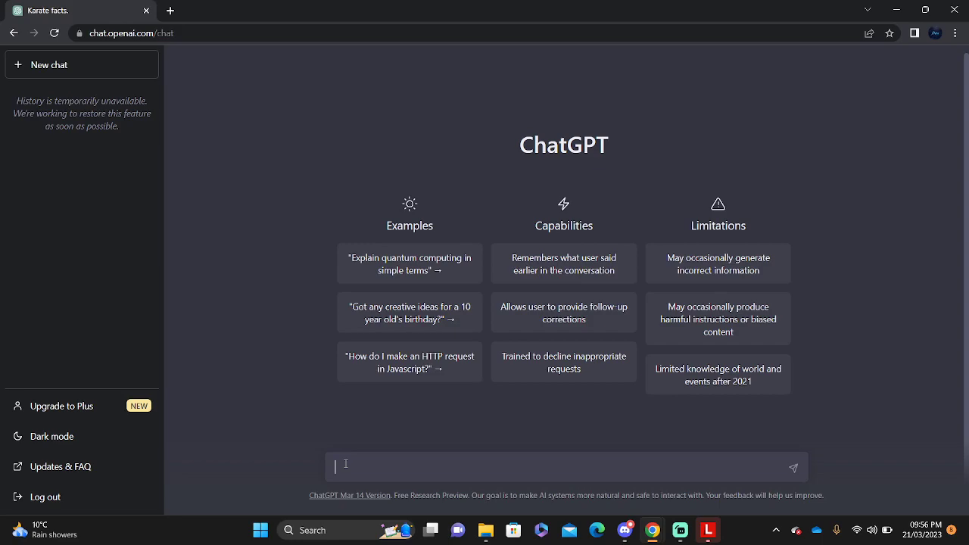
# Step: Ask ChatGPT to write a social media post about a real estate property you currently own
pyautogui.write('writr')
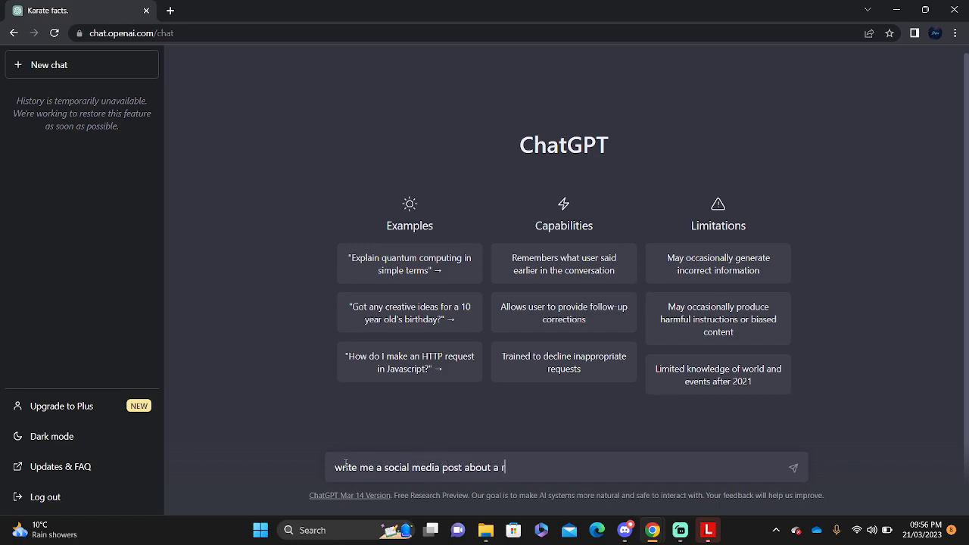
pyautogui.write('eal estate')
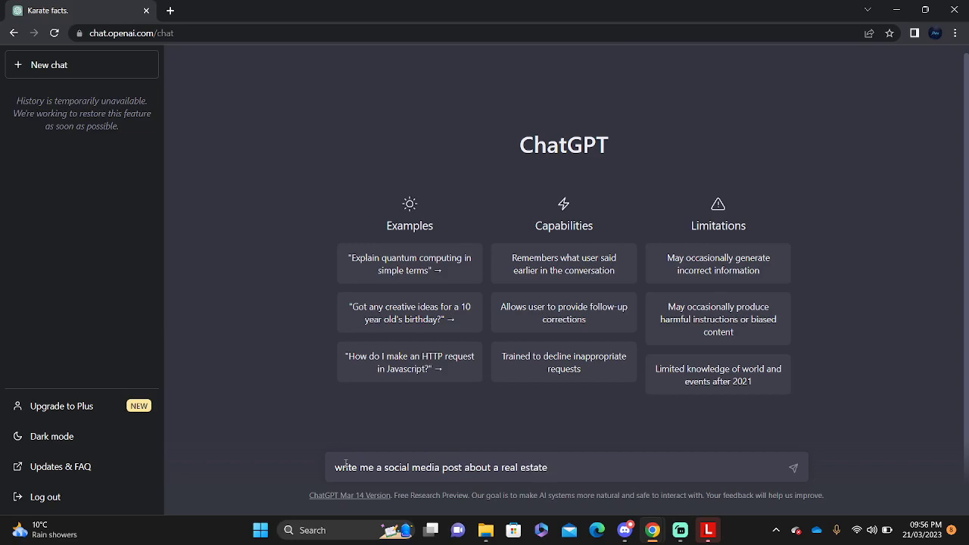
pyautogui.write('i am currently')
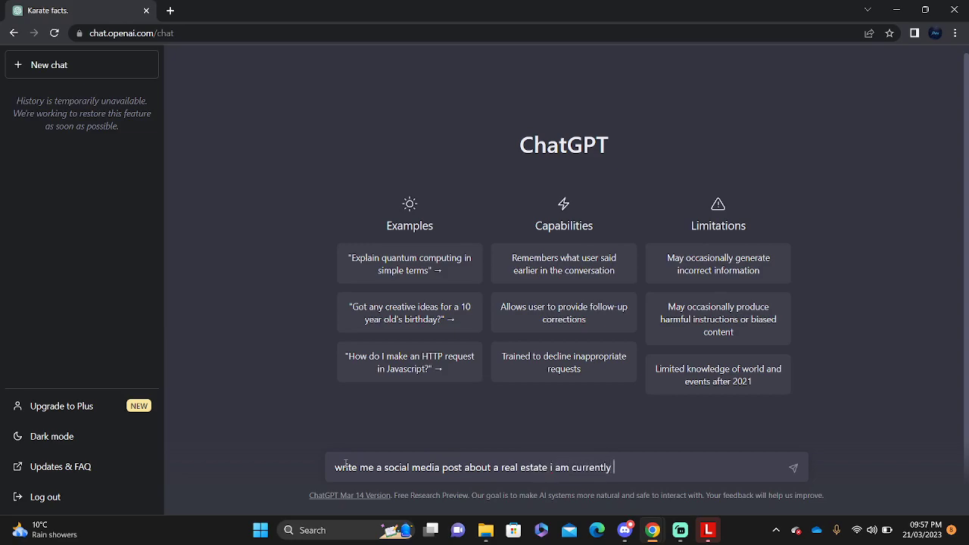
pyautogui.click(792, 467)
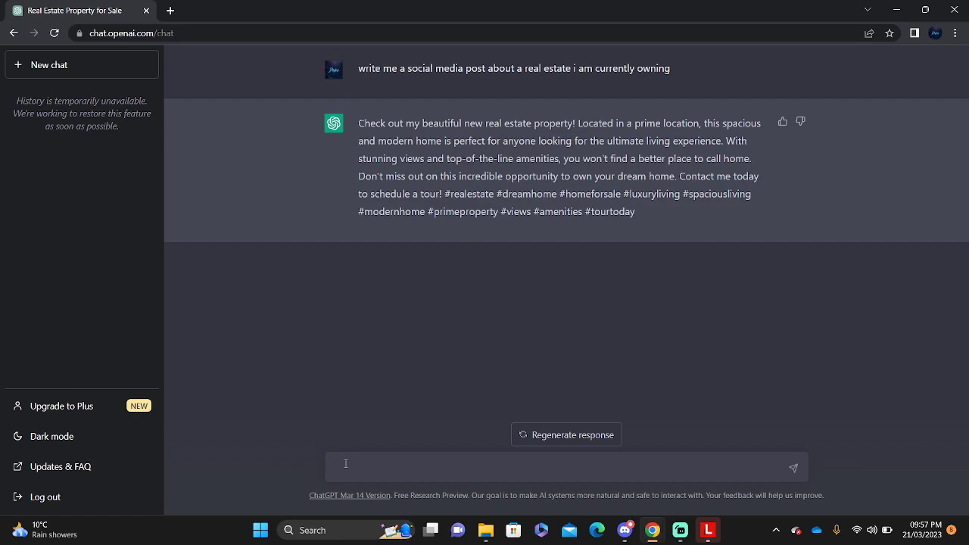
# Step: Request an Airbnb listing for a house being sold, then begin a reworded prompt
pyautogui.write('wr')
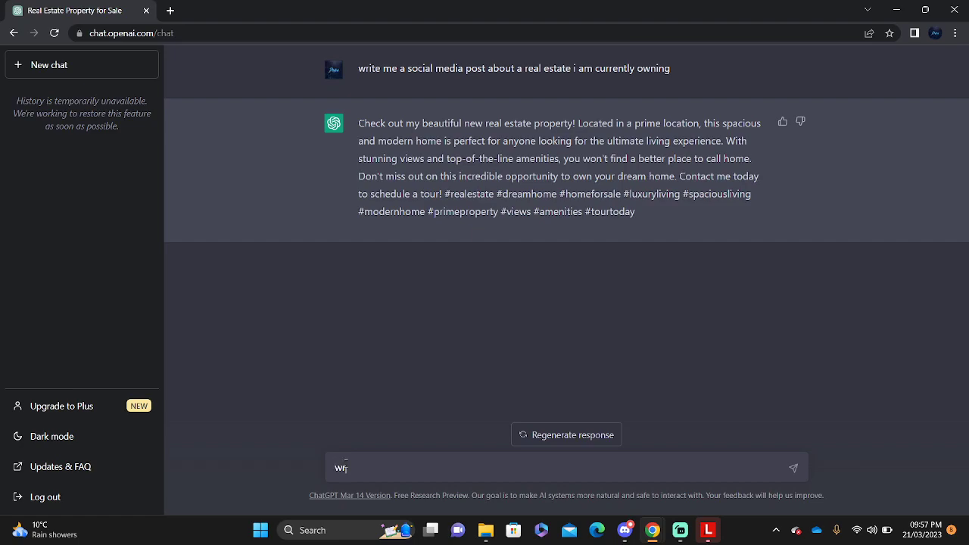
pyautogui.write('write me a listing in airbnb for a')
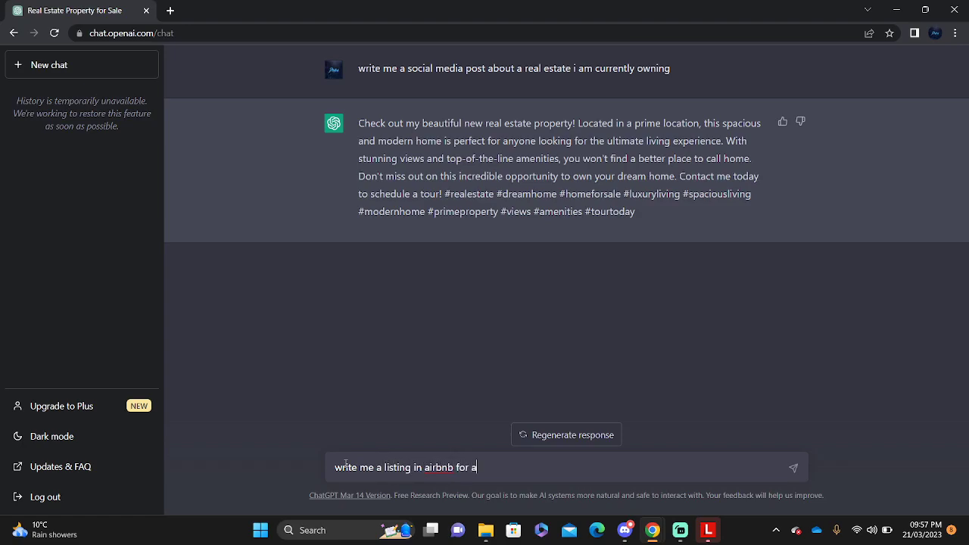
pyautogui.write('real estate')
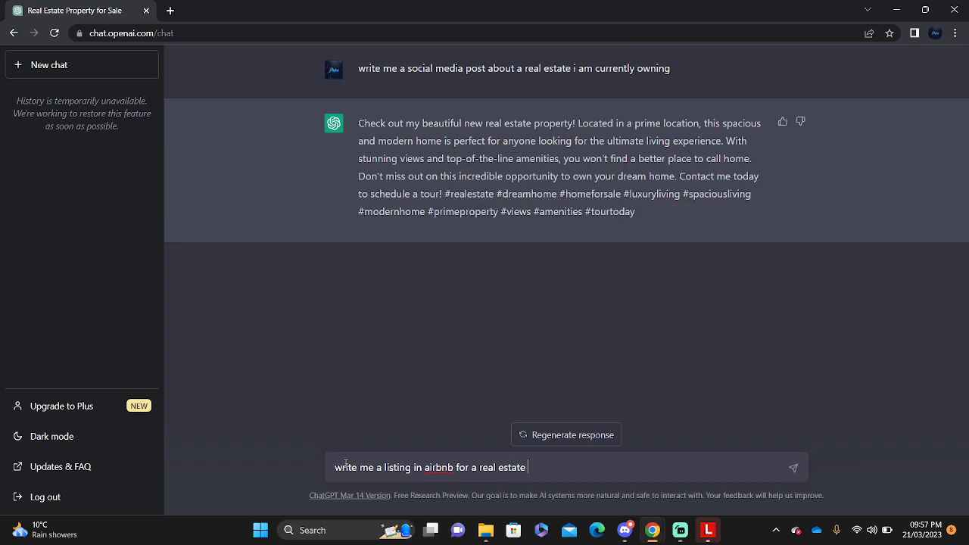
pyautogui.write('house i')
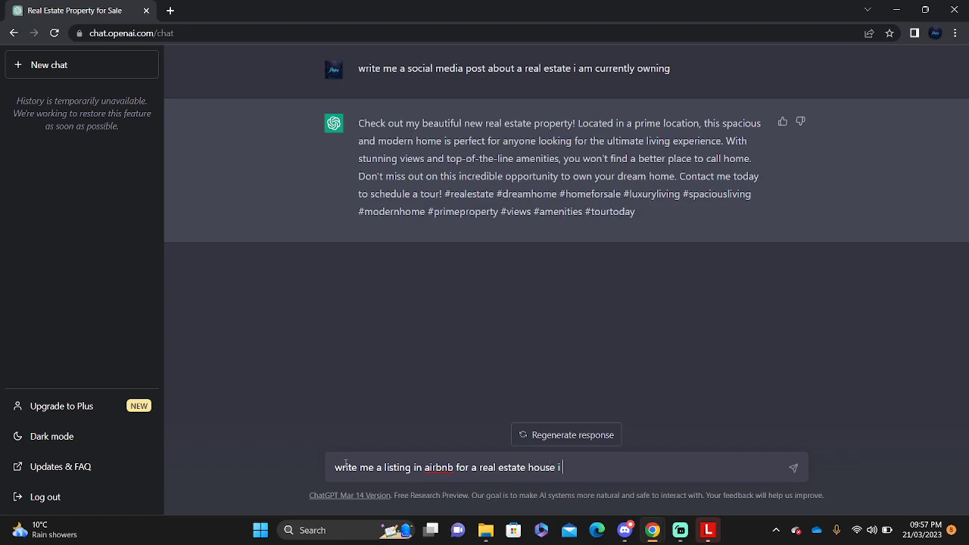
pyautogui.write('am currently selli')
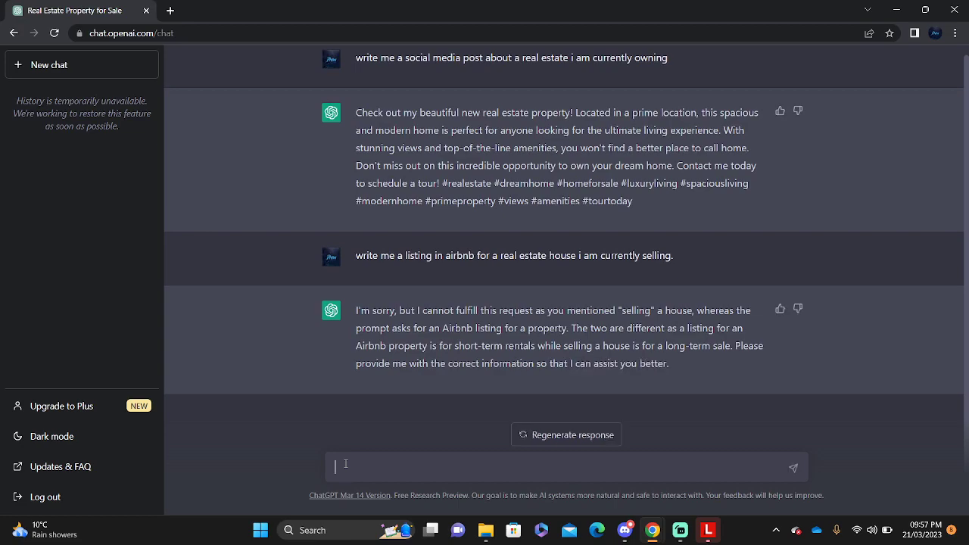
pyautogui.write('wri')
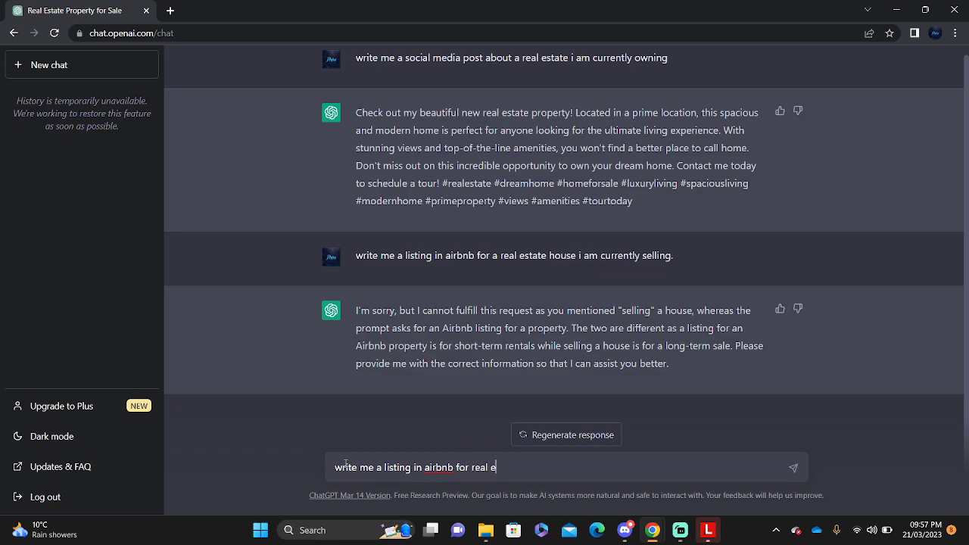
# Step: Finish and send the prompt asking for an Airbnb listing for a house you are renting out
pyautogui.write('state house i am')
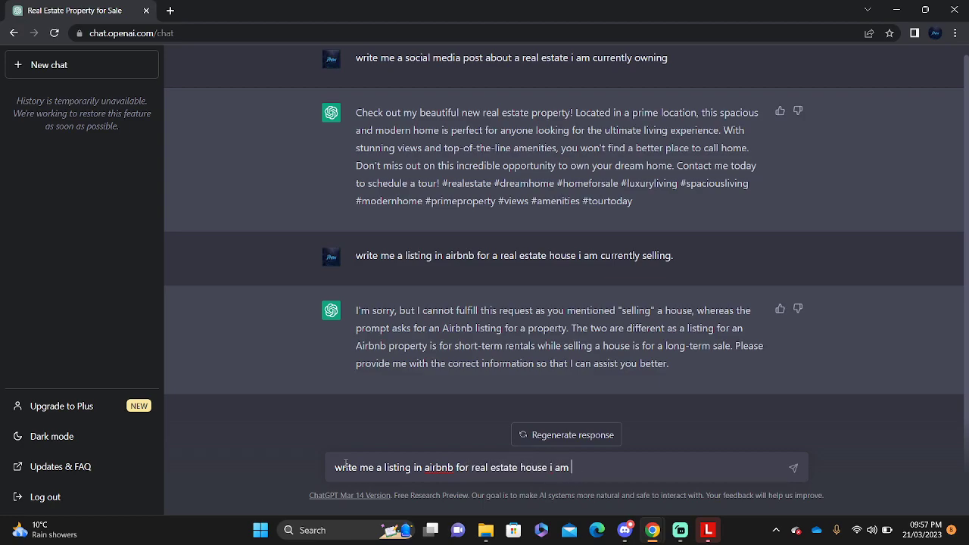
pyautogui.write('renting u')
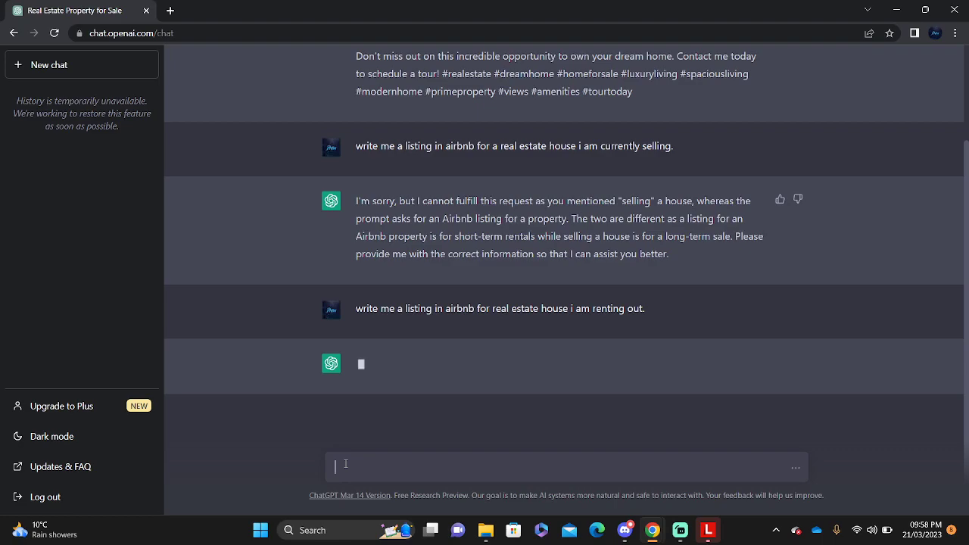
pyautogui.moveTo(280, 411)
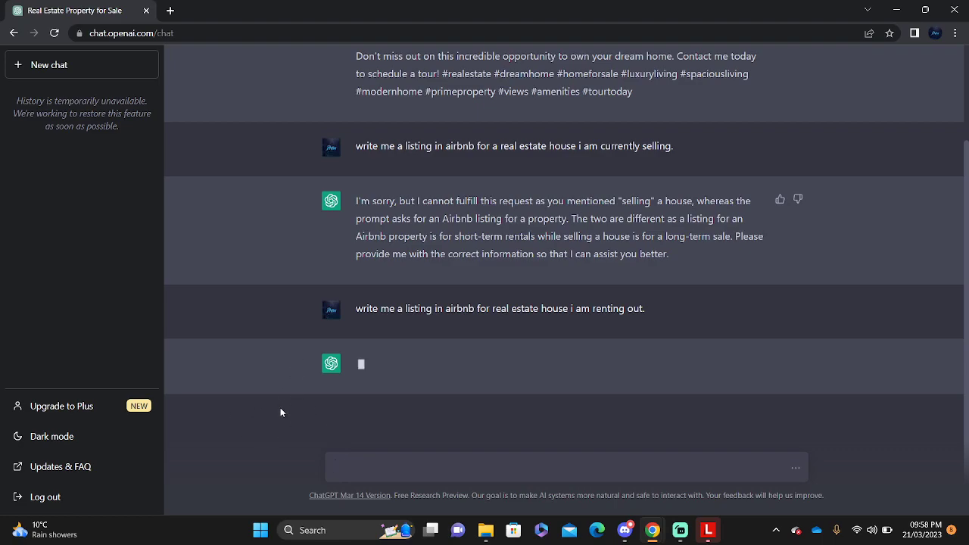